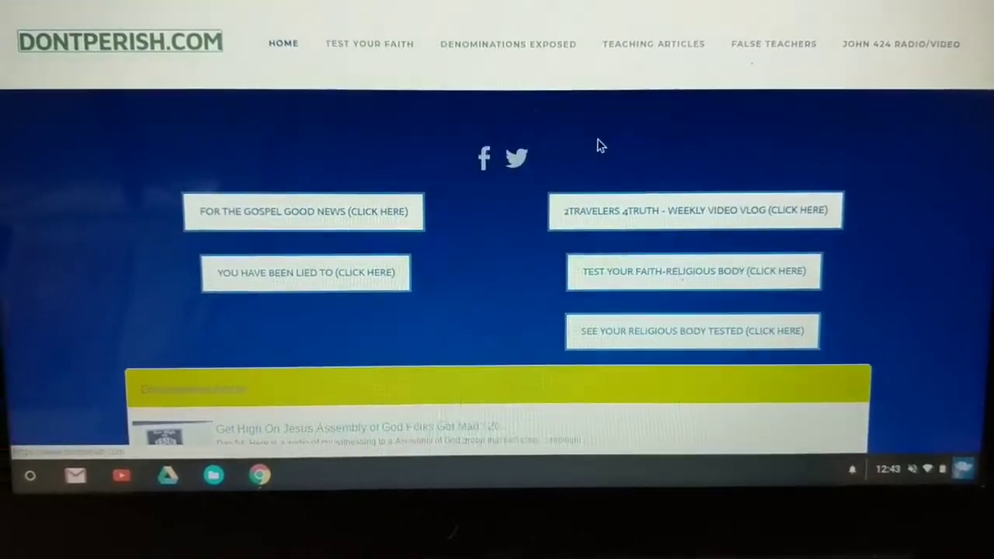
Step: Open the blog article about a man following a rebellious woman from the home page
left_click(283, 44)
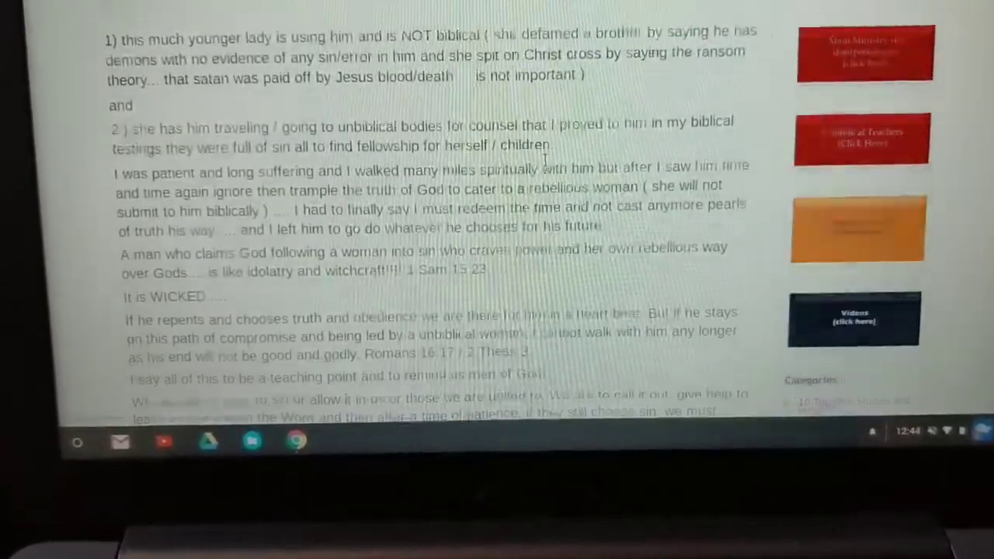
Step: Read the article down to the post about homeless men, then go HOME
scroll("down", 3)
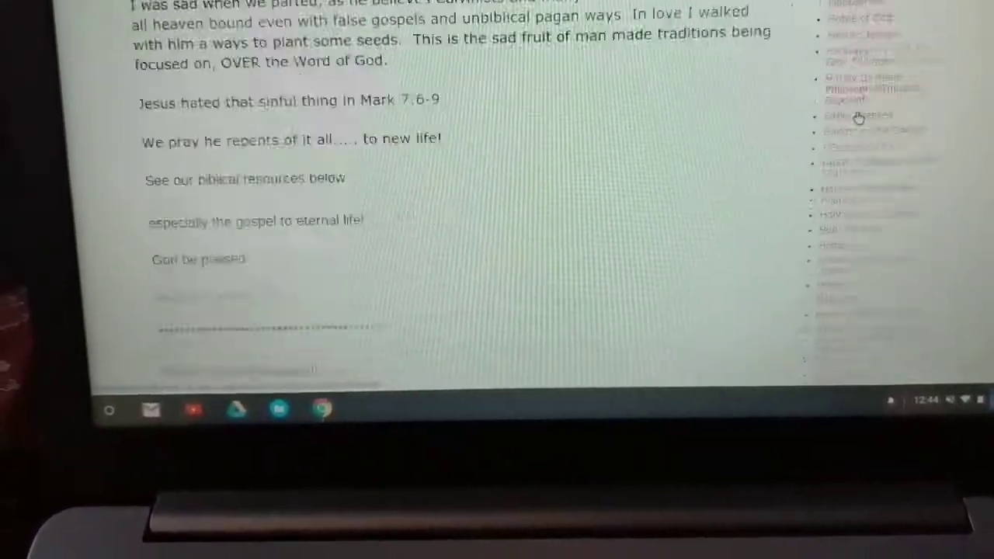
scroll("down", 3)
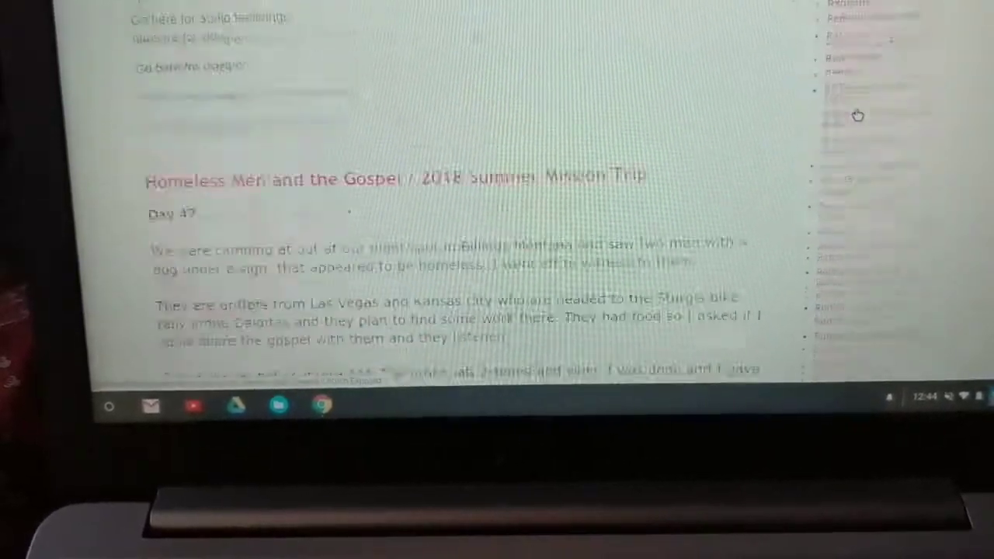
left_click(845, 105)
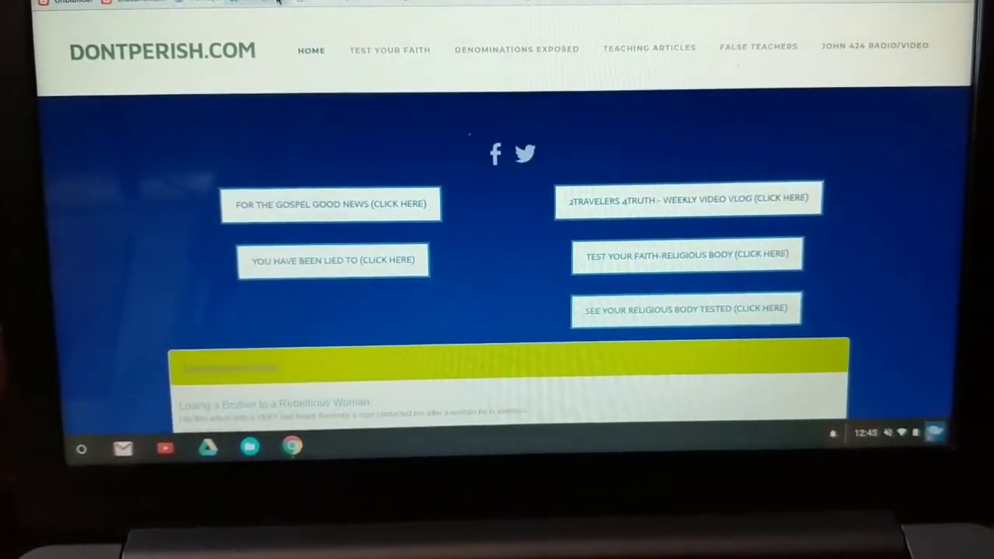
Step: Go to FALSE TEACHERS and open the blog testing churches against God's Word
left_click(517, 48)
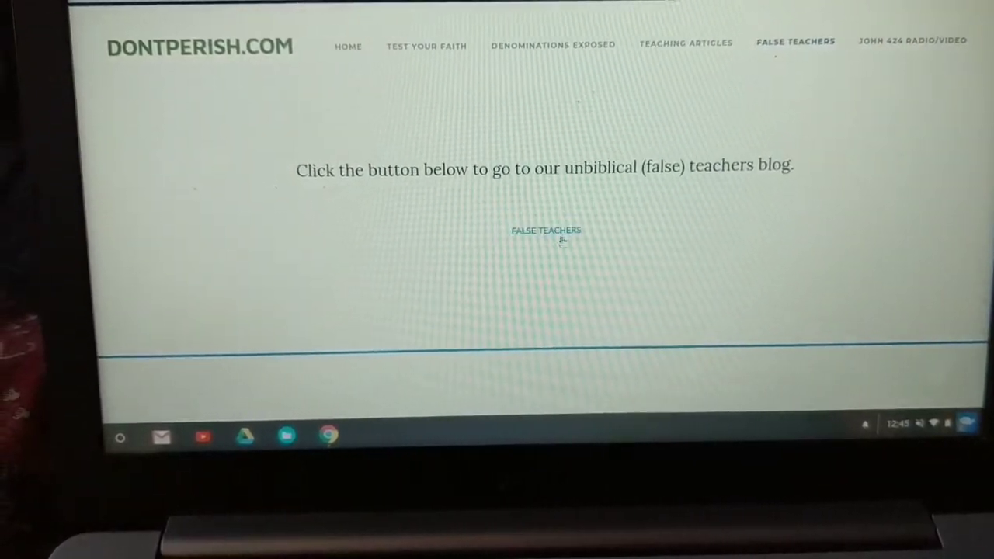
left_click(546, 230)
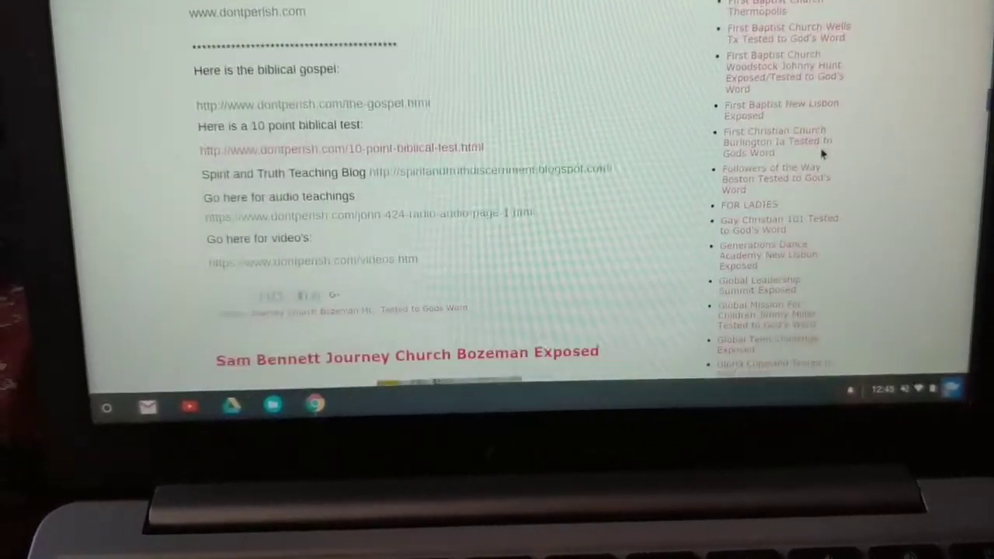
Step: Scroll through the false teachers blog posts
scroll("down", 3)
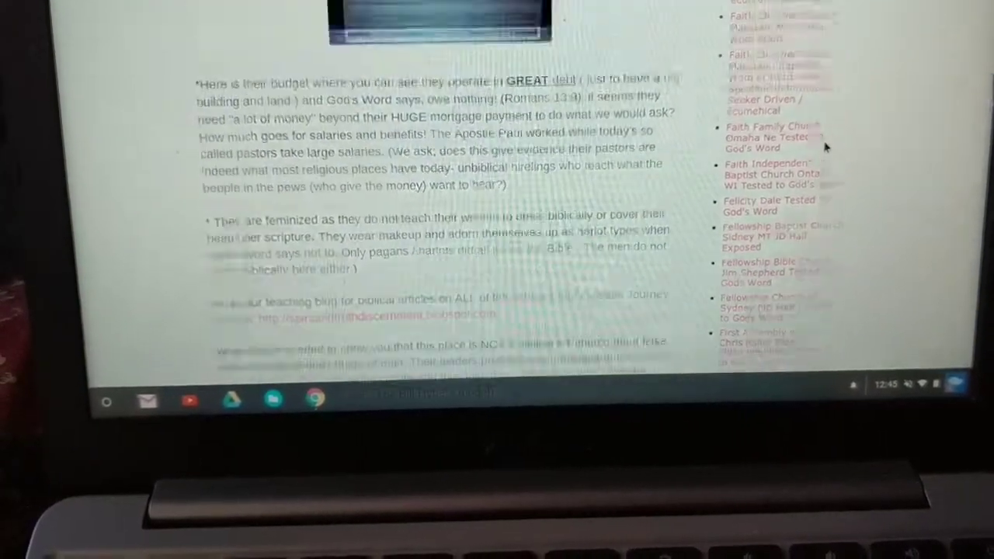
scroll("down", 3)
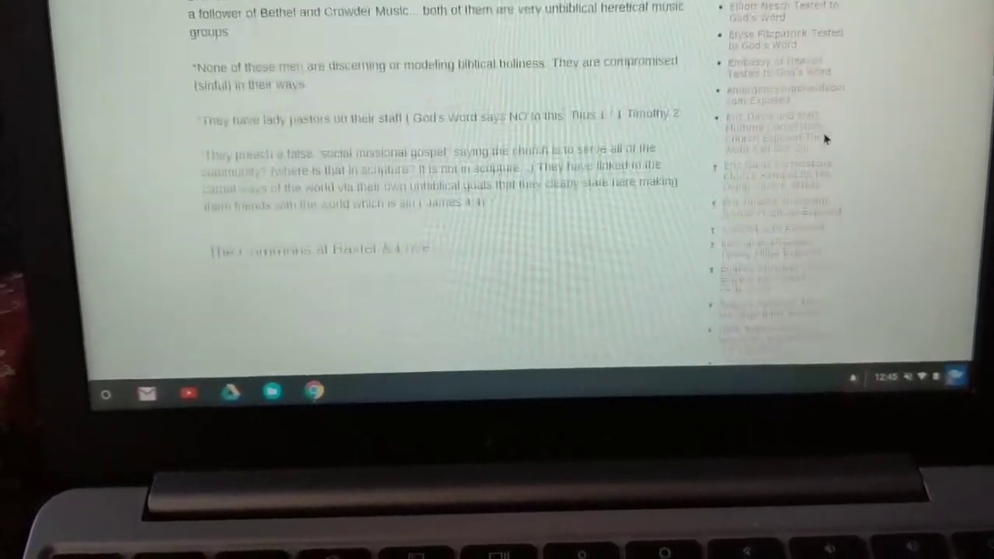
scroll("down", 3)
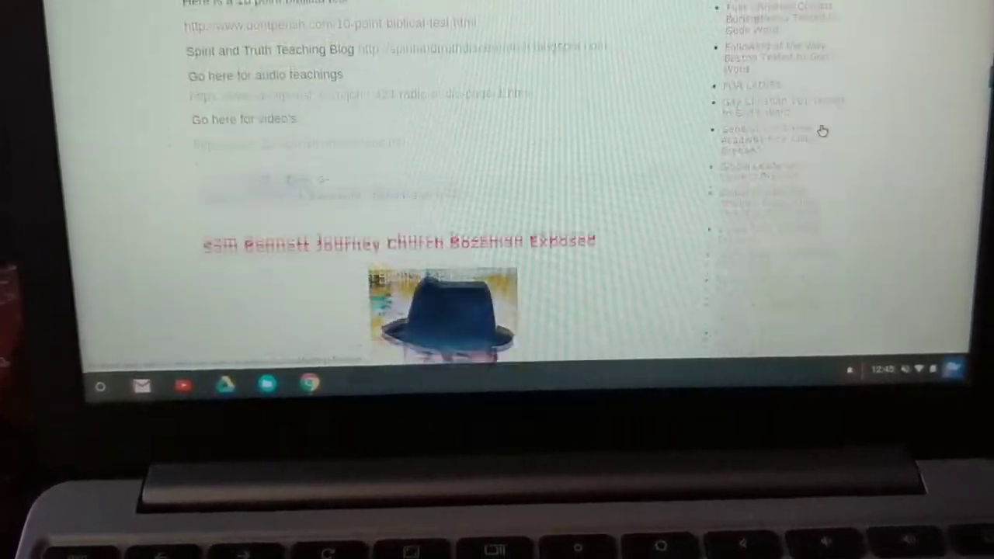
scroll("down", 3)
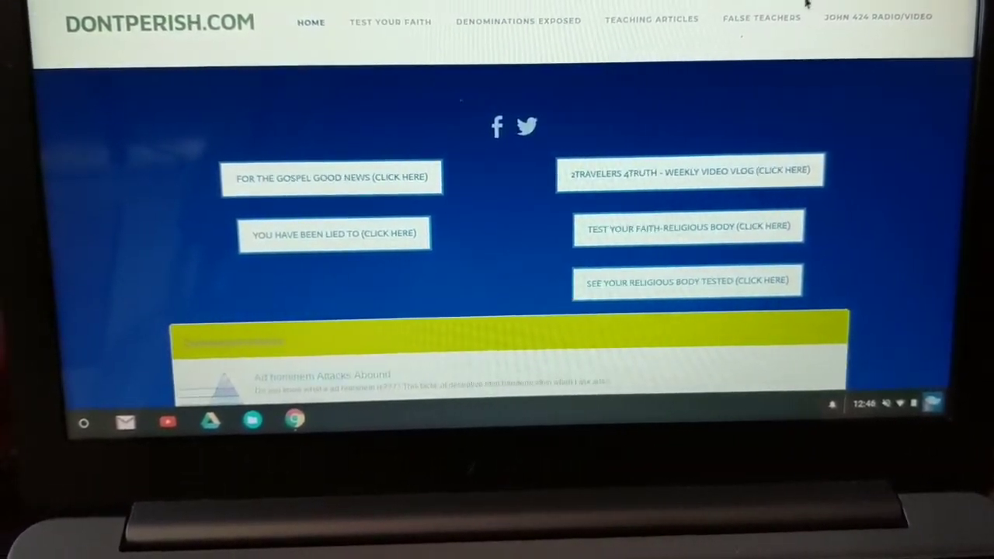
Step: Show the JOHN 4:24 RADIO/VIDEO dropdown listing audio and video pages
left_click(761, 21)
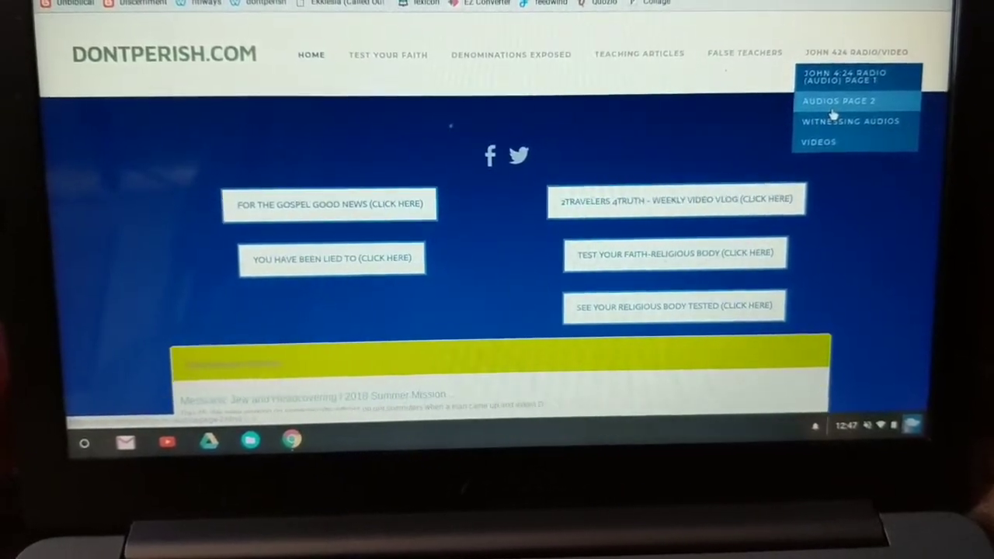
left_click(818, 142)
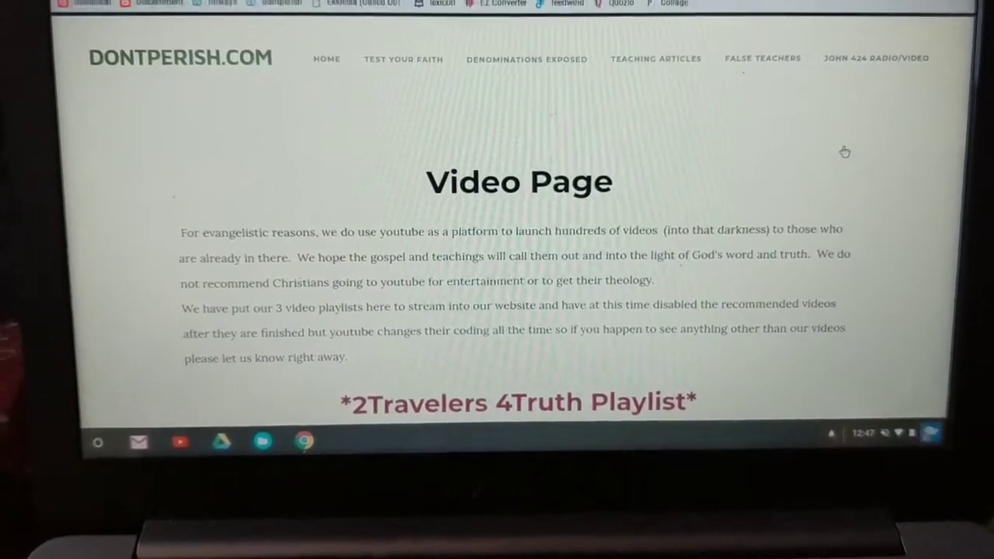
scroll("down", 3)
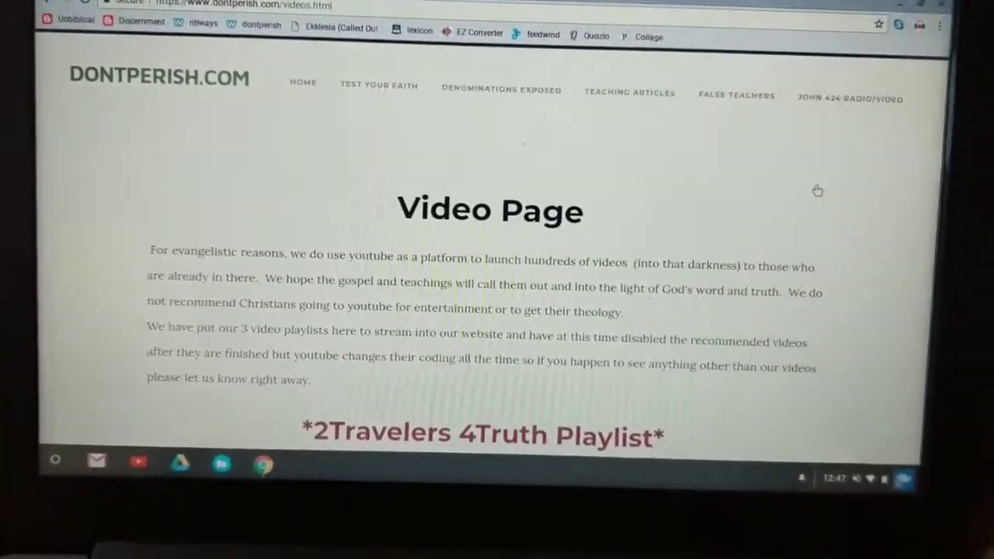
scroll("down", 3)
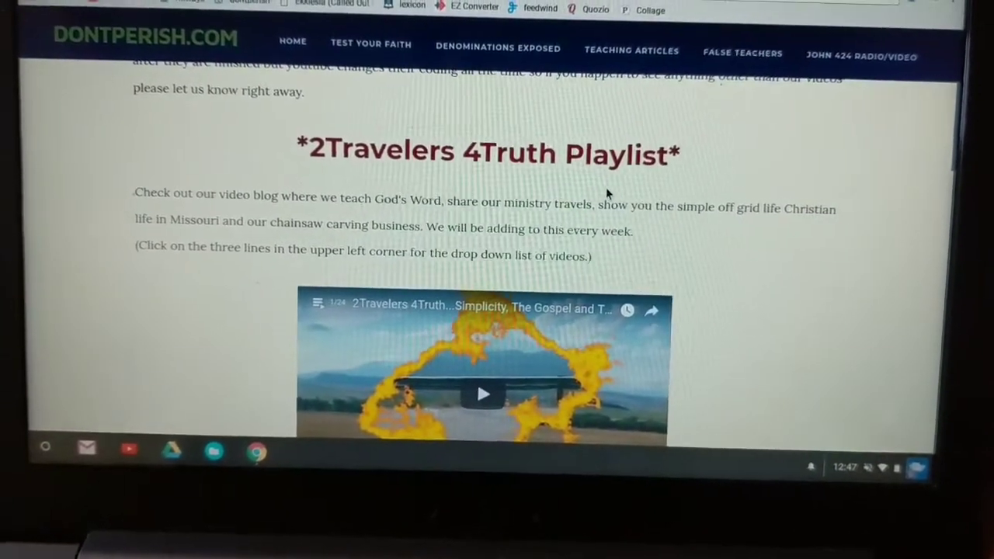
scroll("down", 3)
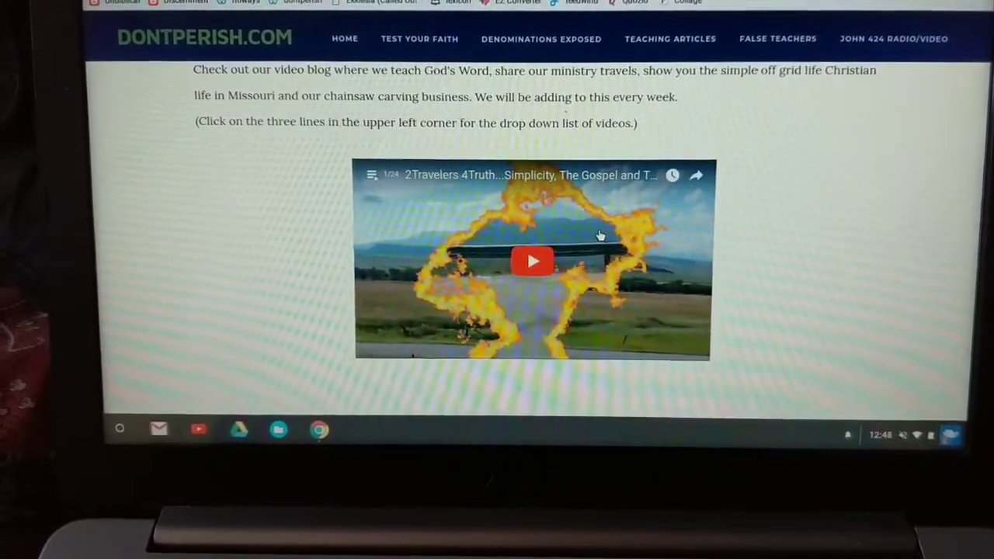
scroll("down", 3)
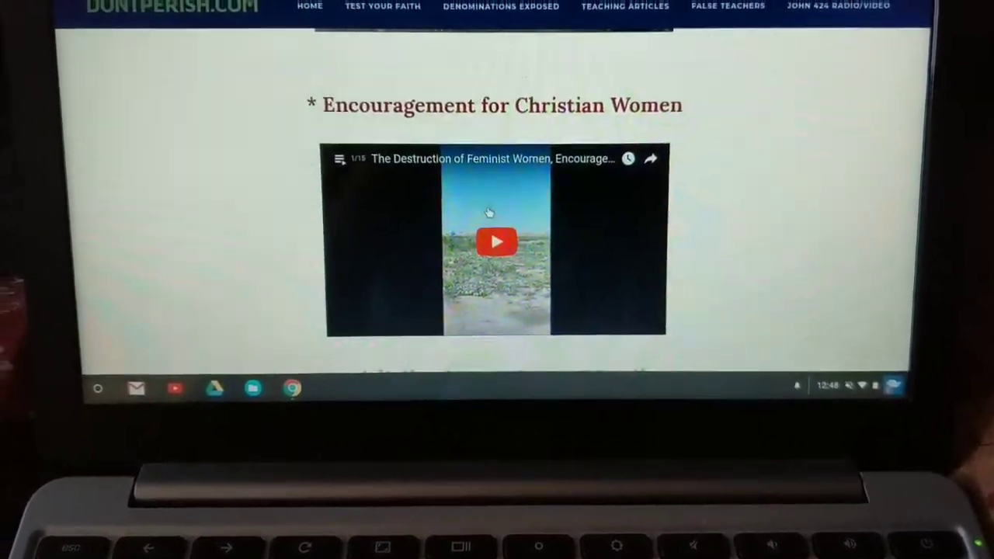
scroll("down", 3)
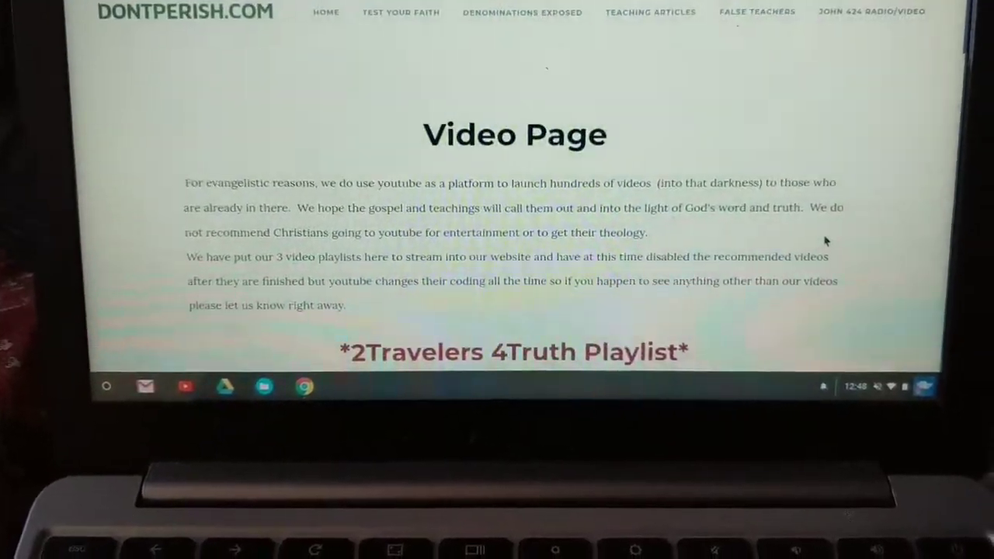
Step: Open the audios page from JOHN 4:24 RADIO/VIDEO and scroll to the witnessing audios
left_click(871, 12)
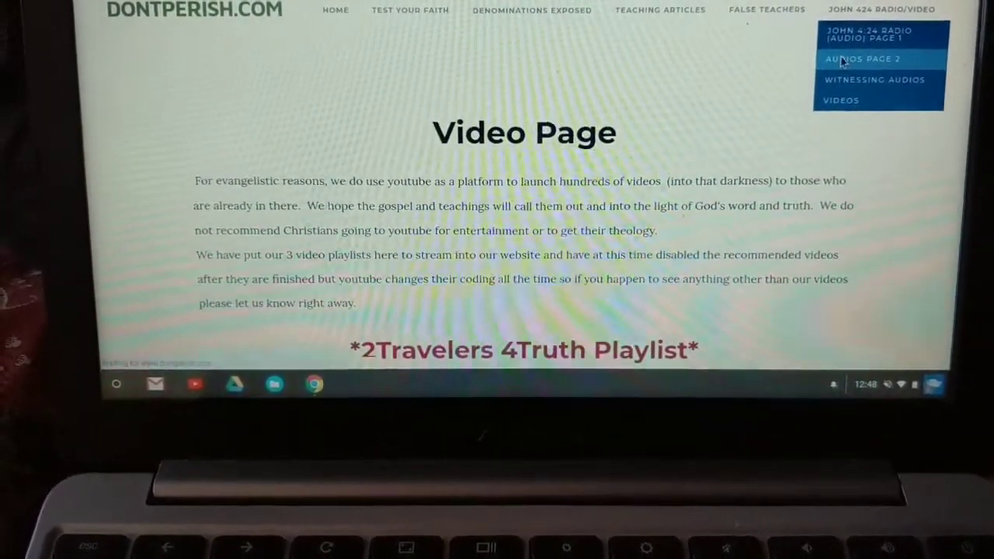
left_click(862, 58)
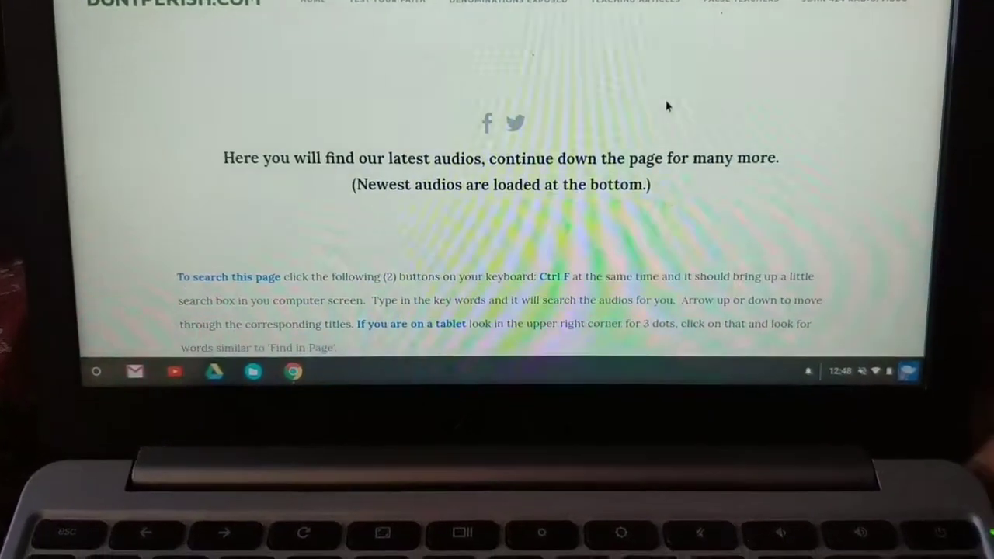
scroll("down", 3)
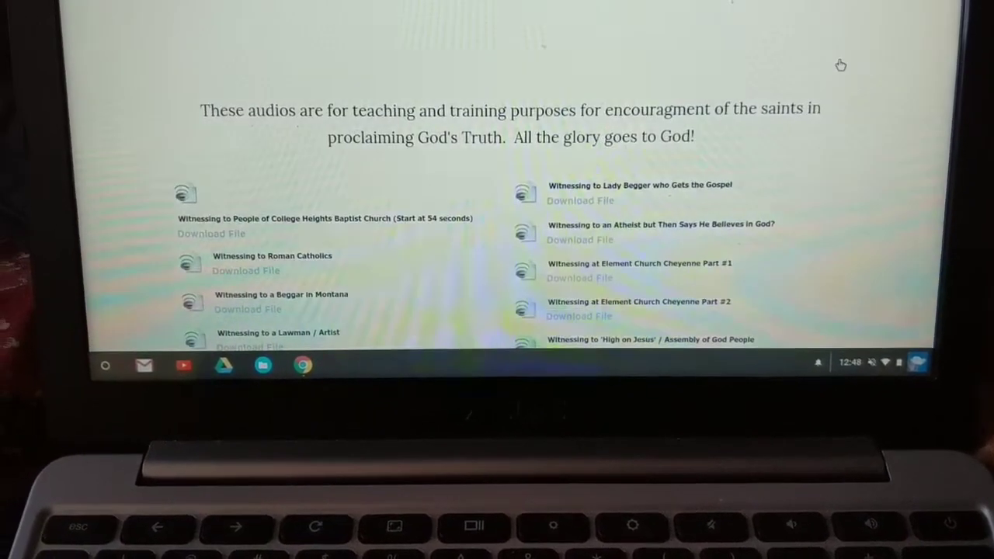
scroll("down", 3)
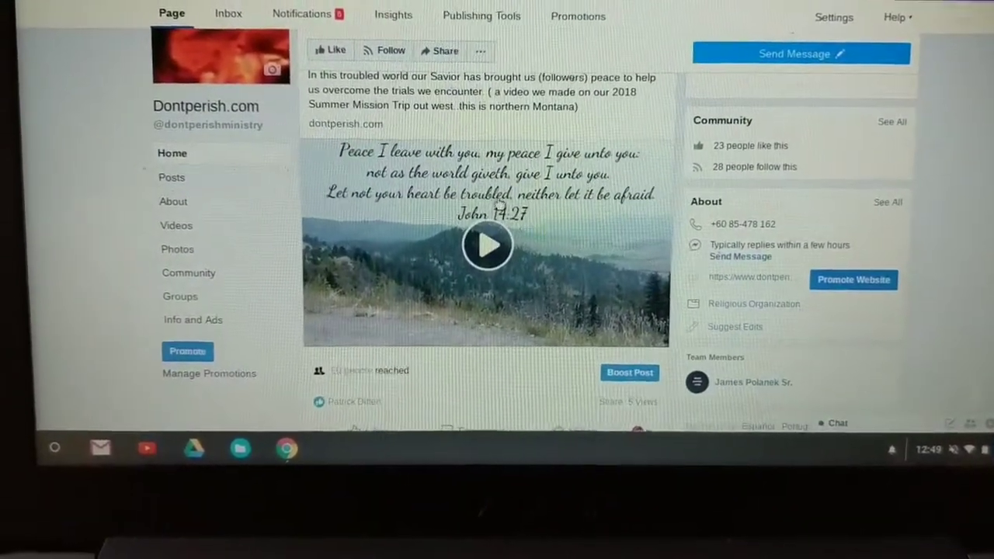
Step: Scroll through the posts on the Dontperish.com Facebook page's Home tab
scroll("down", 3)
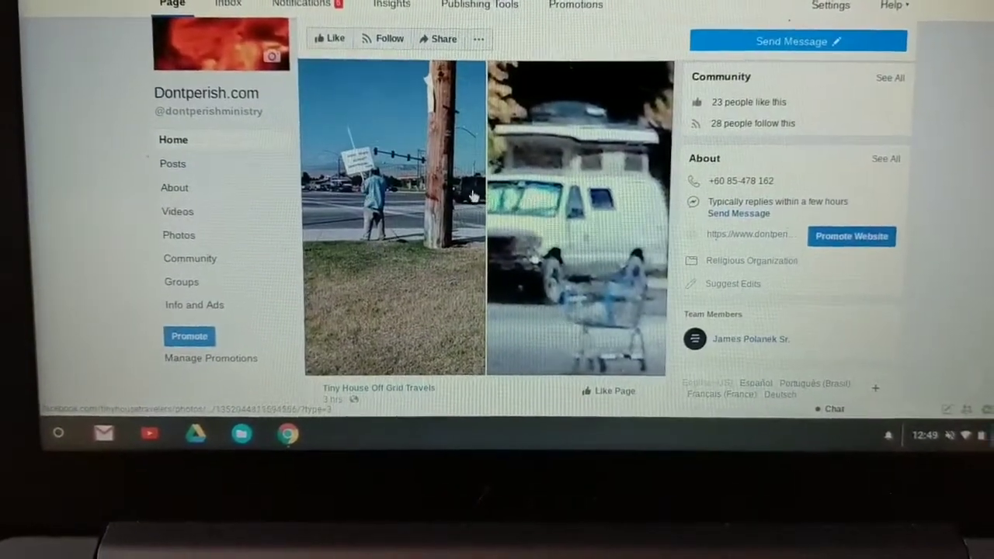
scroll("down", 3)
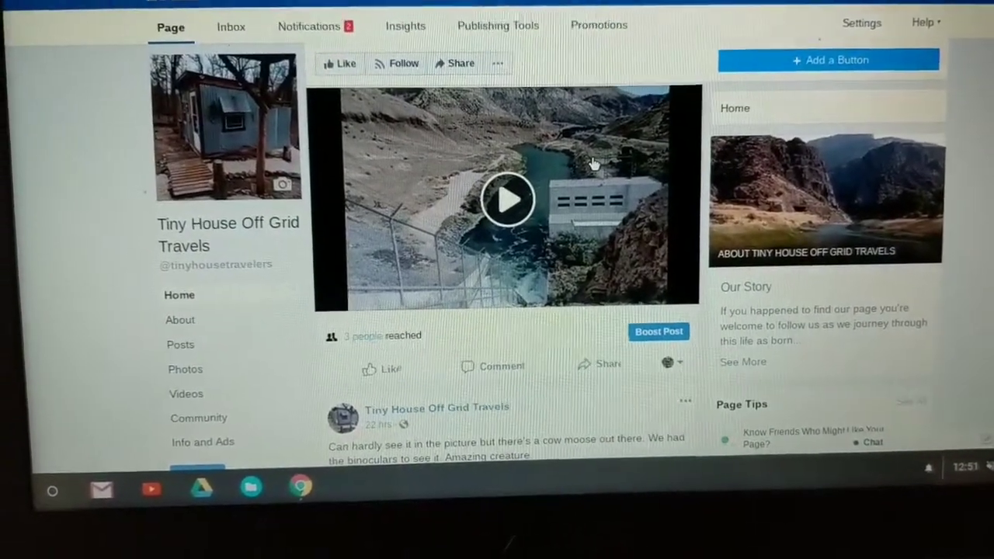
Step: Scroll through the Tiny House Off Grid Travels Facebook timeline
scroll("down", 3)
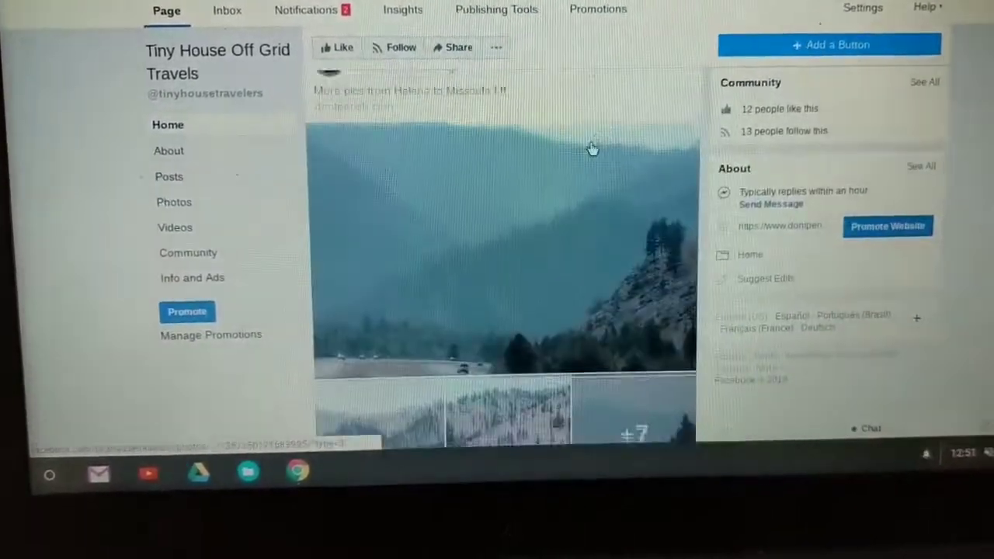
scroll("down", 3)
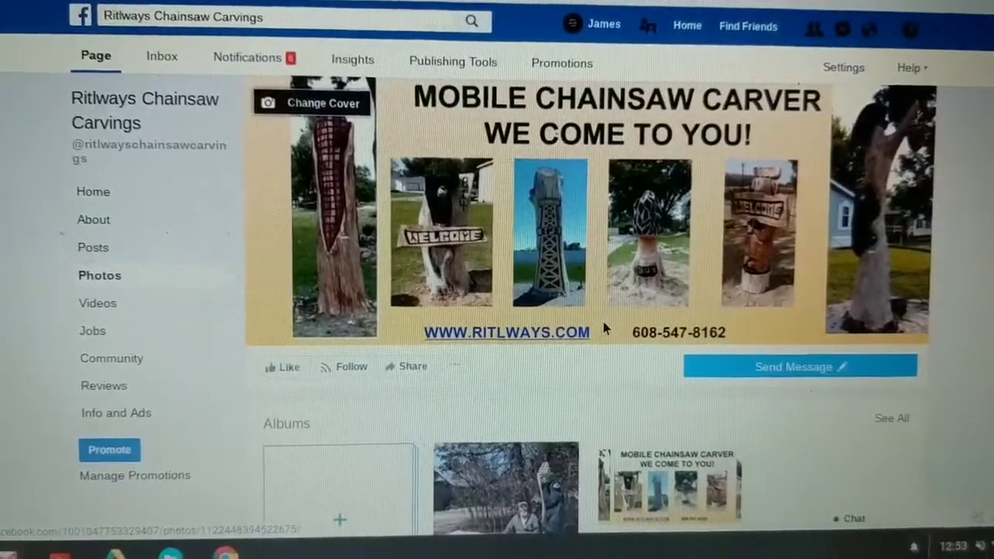
Step: Browse the Ritlways Chainsaw Carvings photo grid
scroll("down", 3)
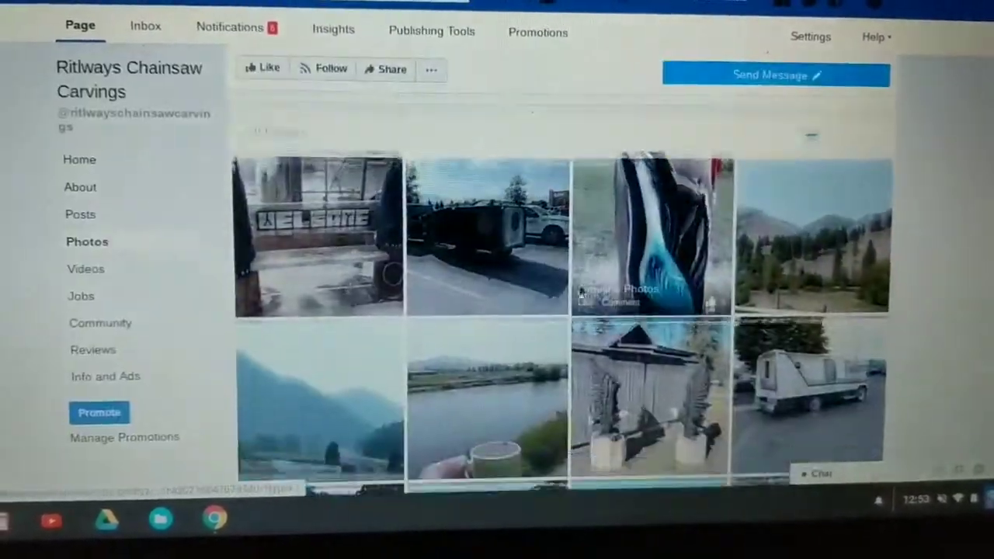
scroll("down", 3)
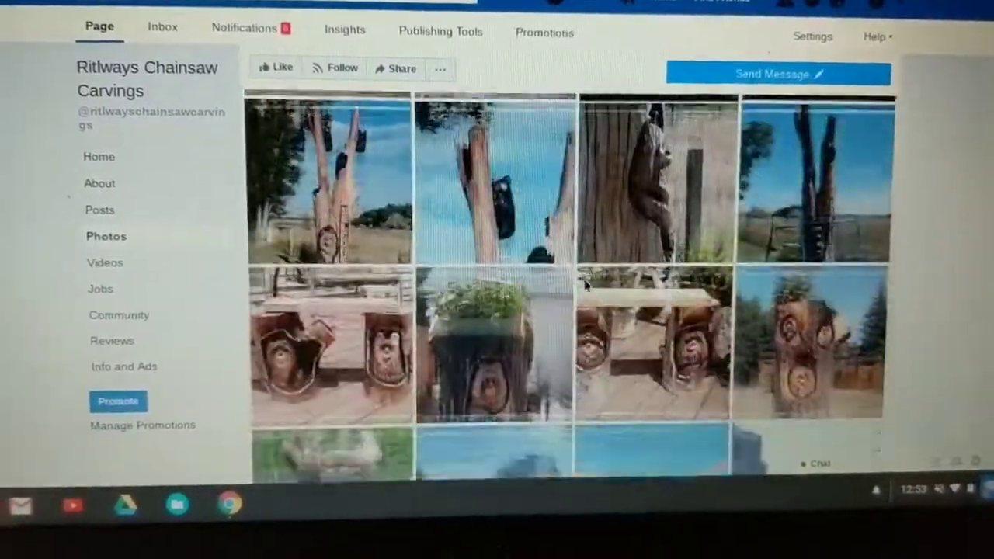
scroll("down", 3)
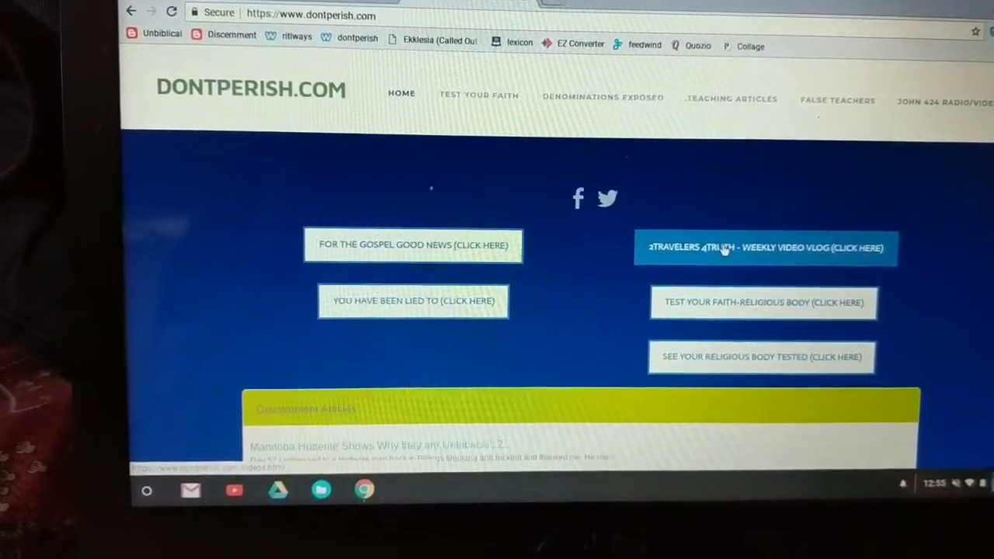
Step: Scroll the dontperish.com home page toward the gospel, faith-test and vlog links
scroll("down", 3)
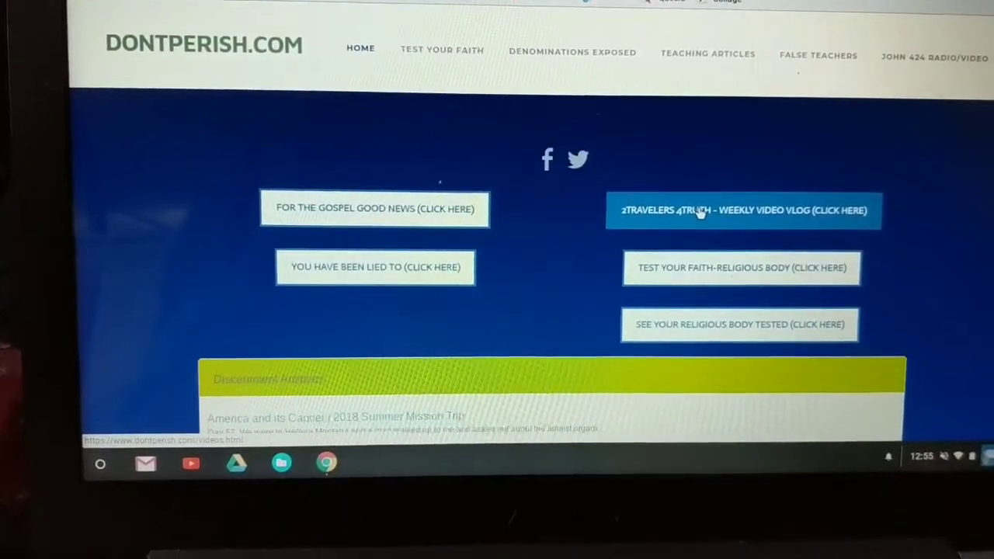